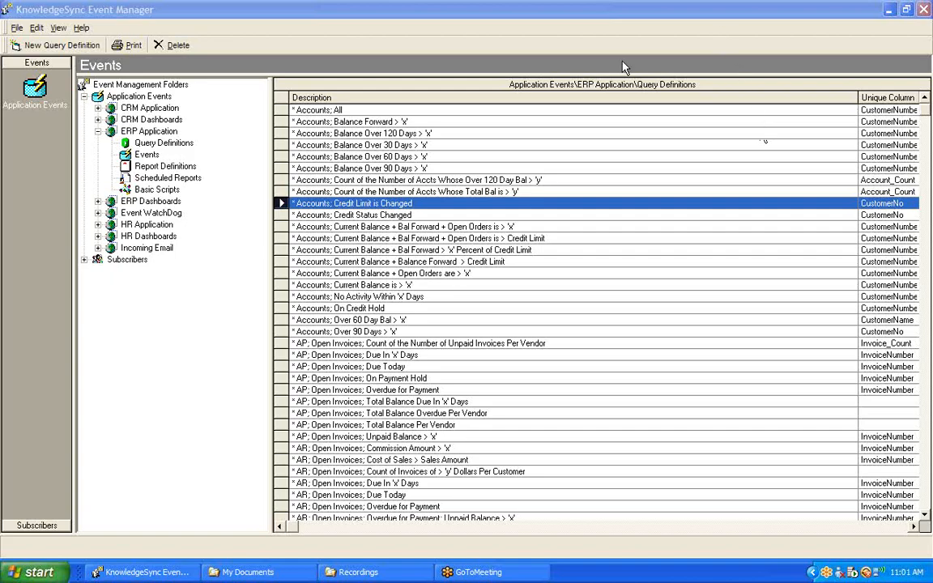
# Open the 'Accounts; Credit Limit is Changed' query and review its tables AR_Customer and AR_Salesperson.
pyautogui.click(163, 143)
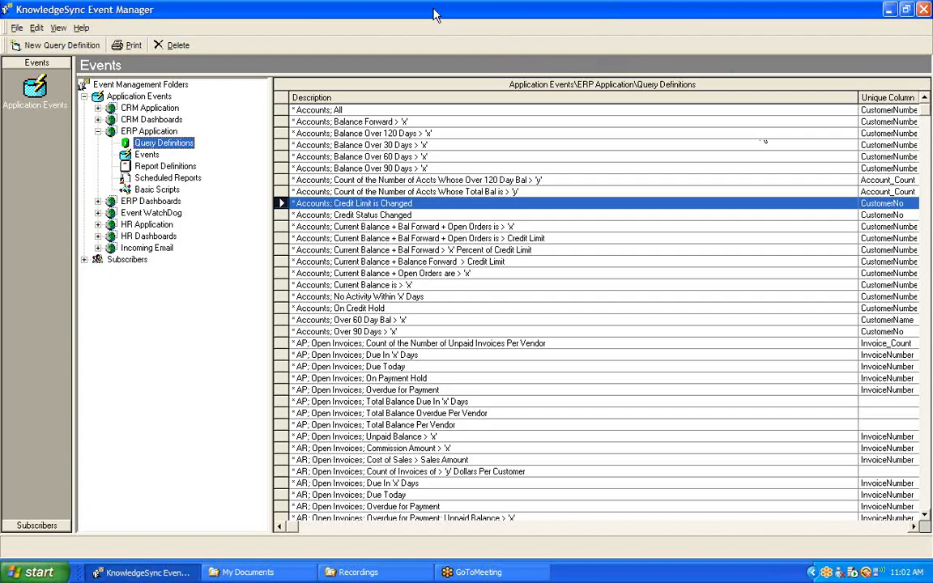
pyautogui.moveTo(392, 39)
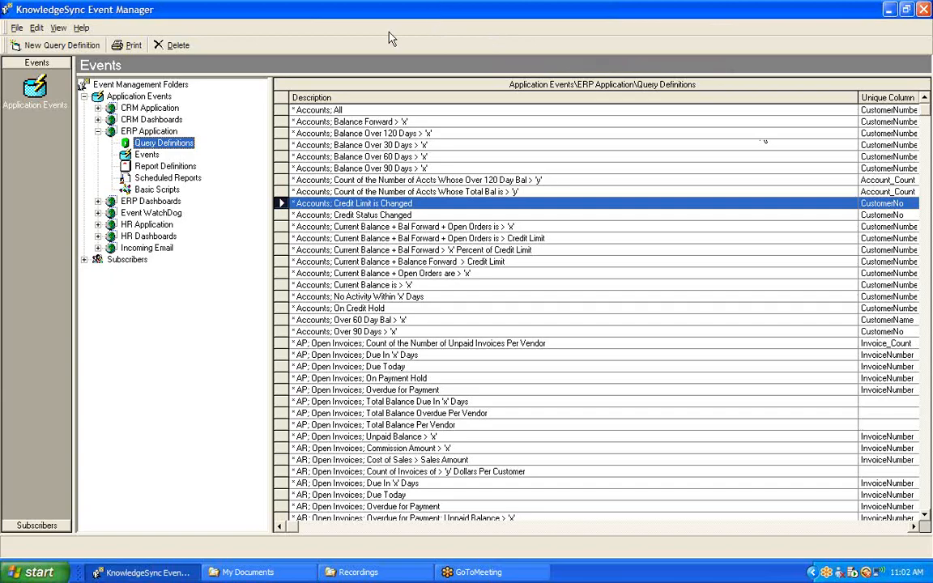
pyautogui.moveTo(204, 149)
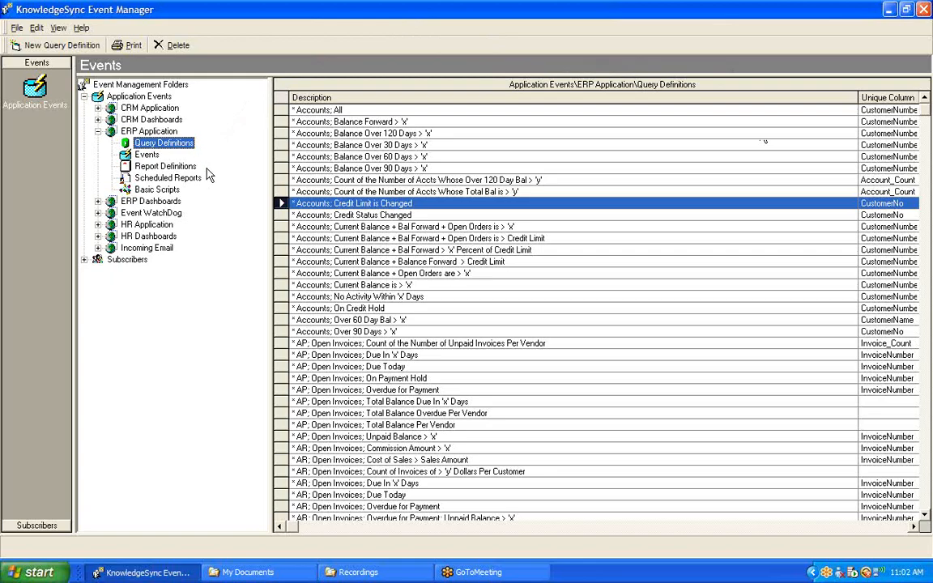
pyautogui.moveTo(236, 194)
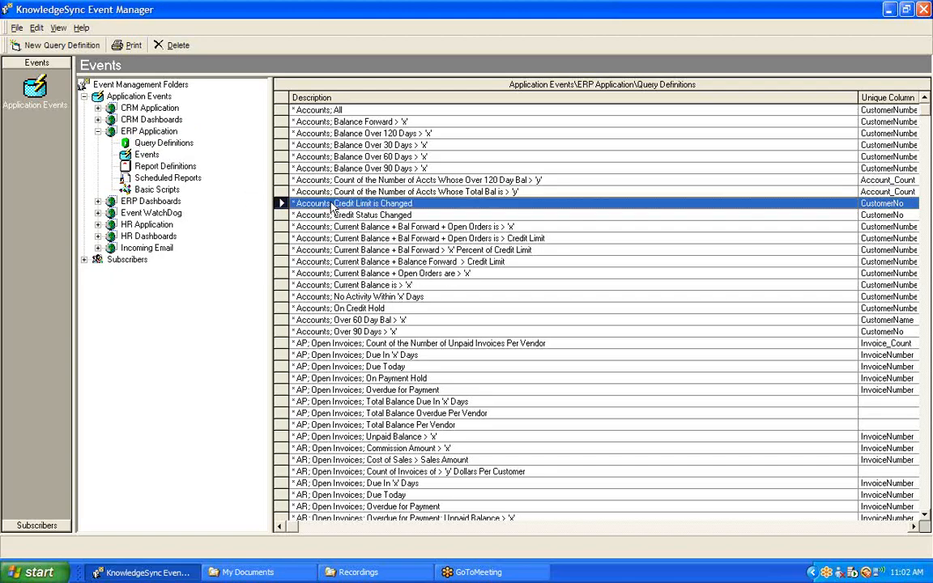
pyautogui.doubleClick(353, 204)
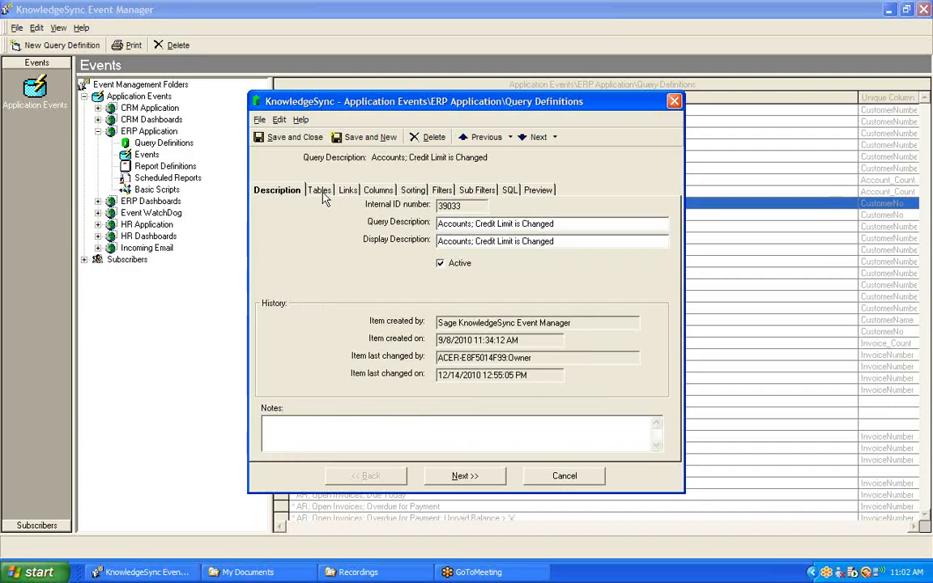
pyautogui.click(314, 189)
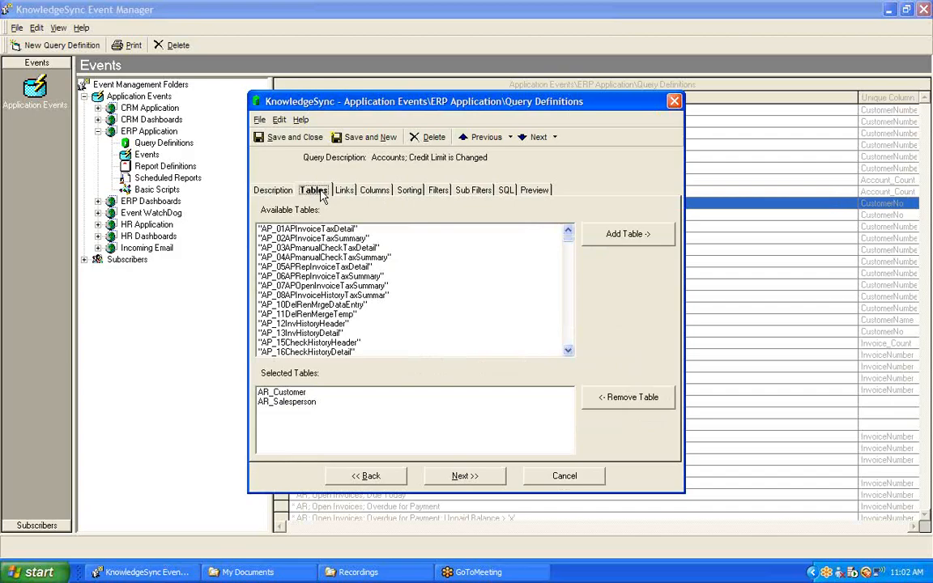
pyautogui.moveTo(311, 395)
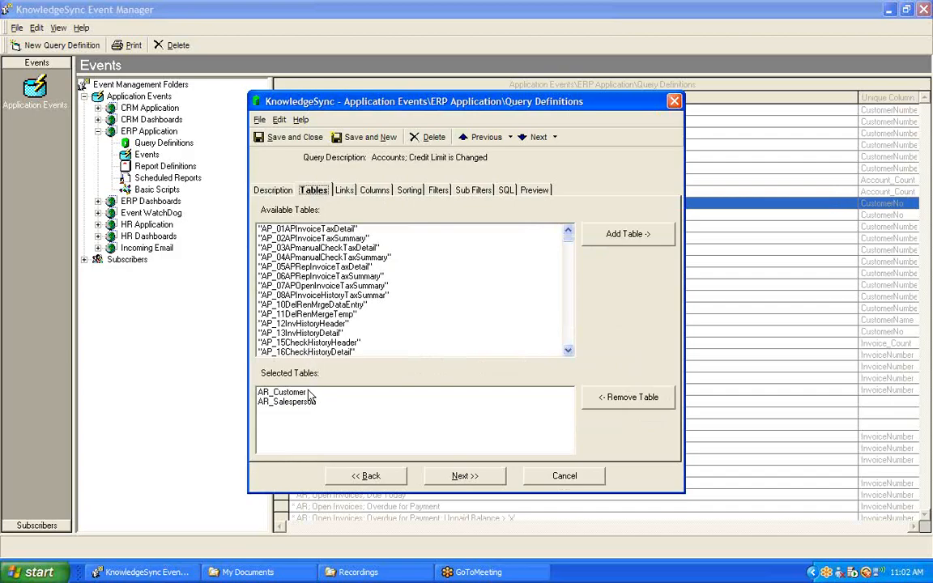
pyautogui.moveTo(306, 397)
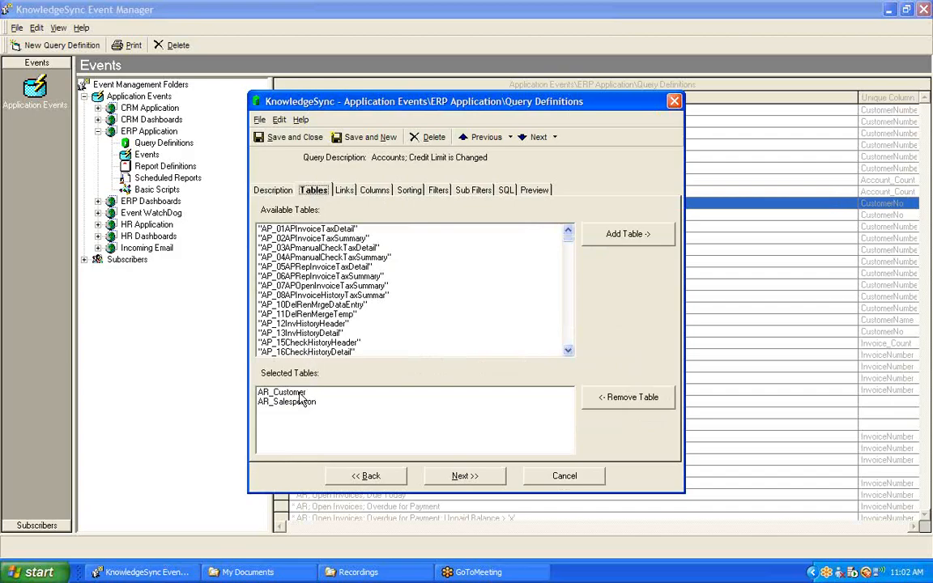
pyautogui.click(286, 402)
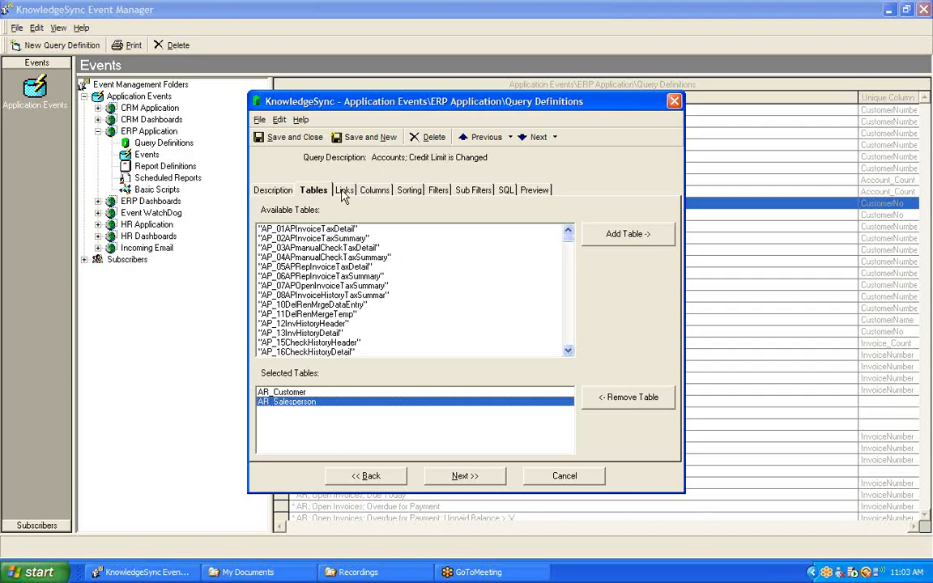
# View the link joining AR_Customer to AR_Salesperson on the salesperson number column.
pyautogui.click(342, 189)
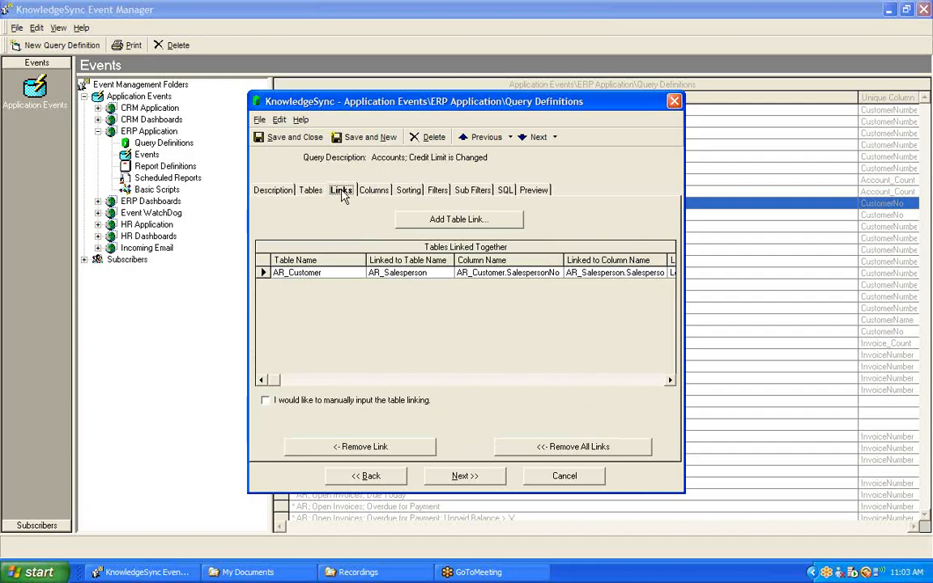
pyautogui.moveTo(316, 238)
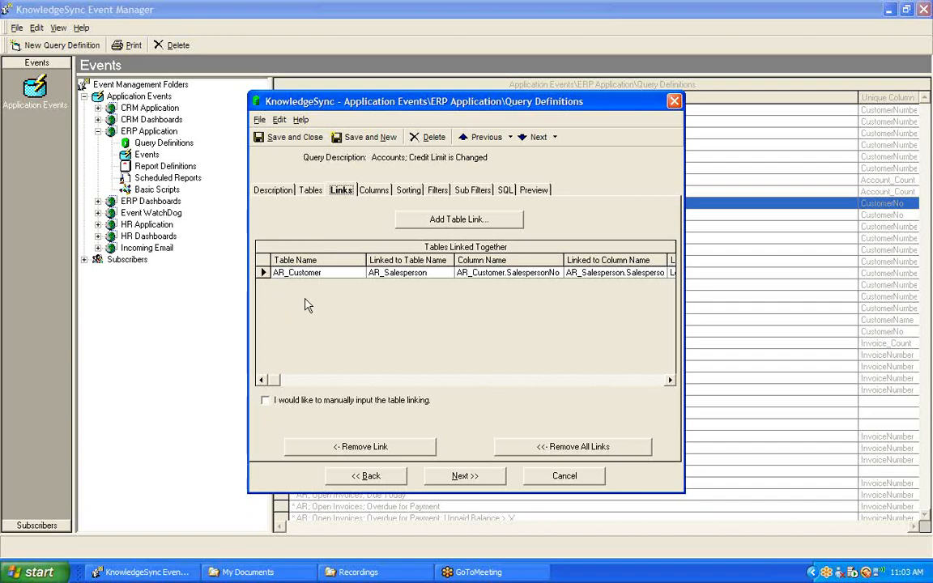
pyautogui.moveTo(374, 213)
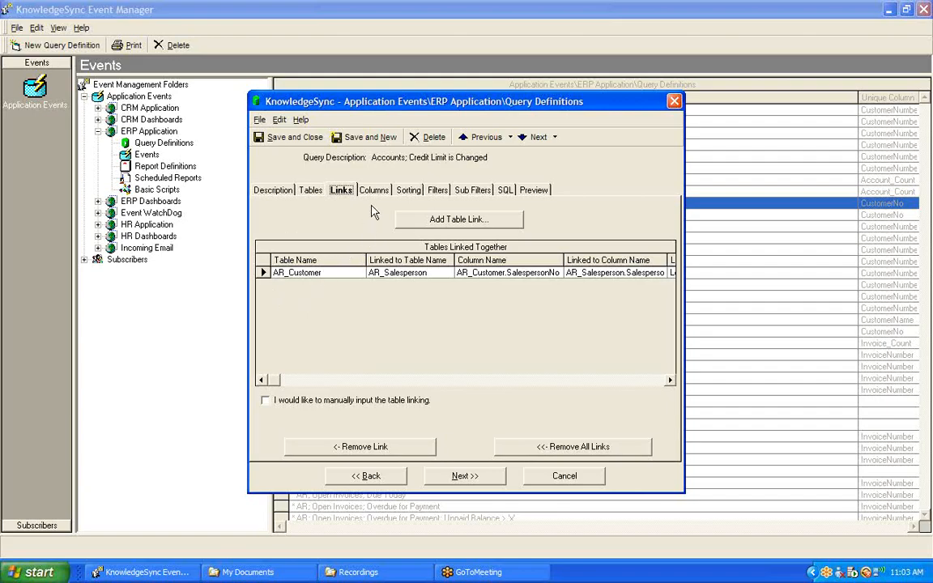
# Review the query's selected columns, including CustomerNo, CustomerName and CreditLimit.
pyautogui.click(373, 190)
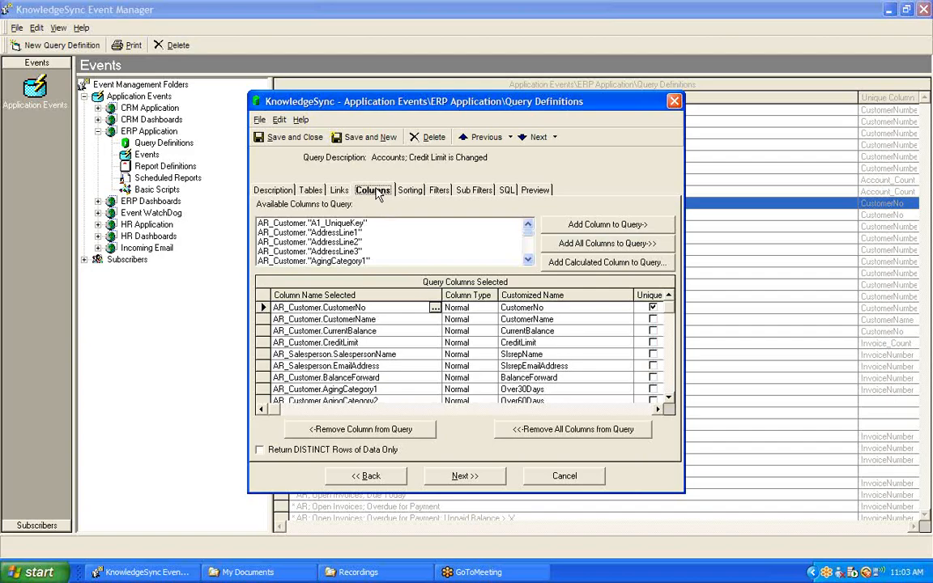
pyautogui.moveTo(428, 172)
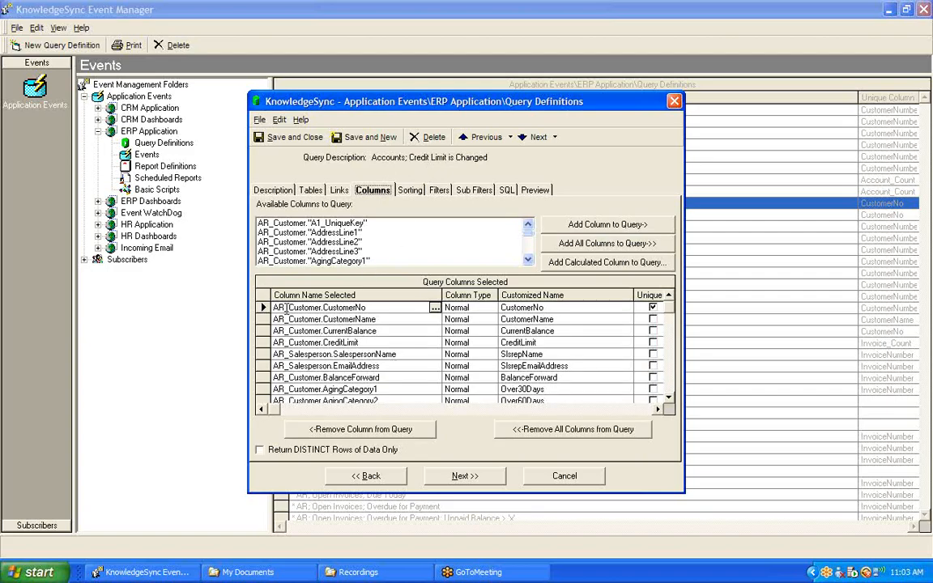
pyautogui.click(316, 342)
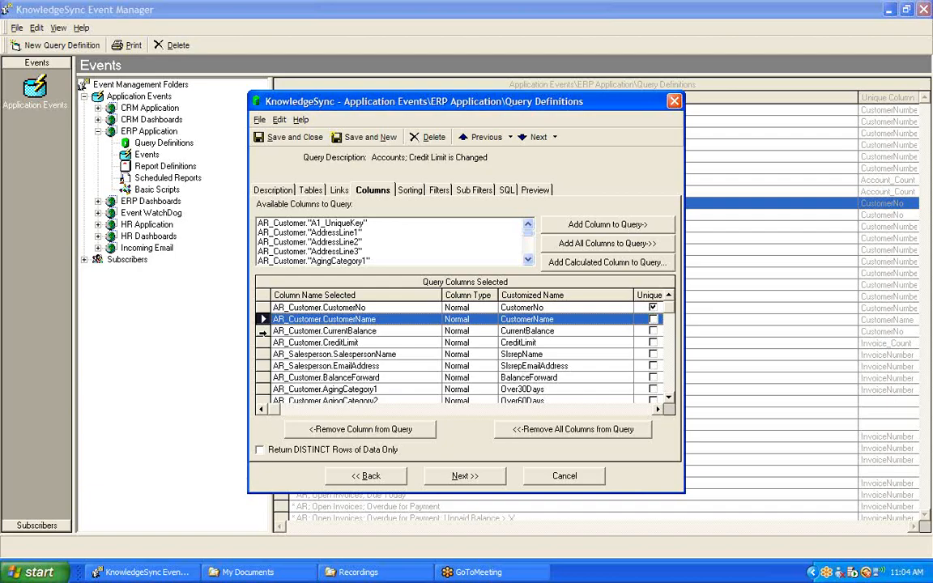
pyautogui.click(317, 308)
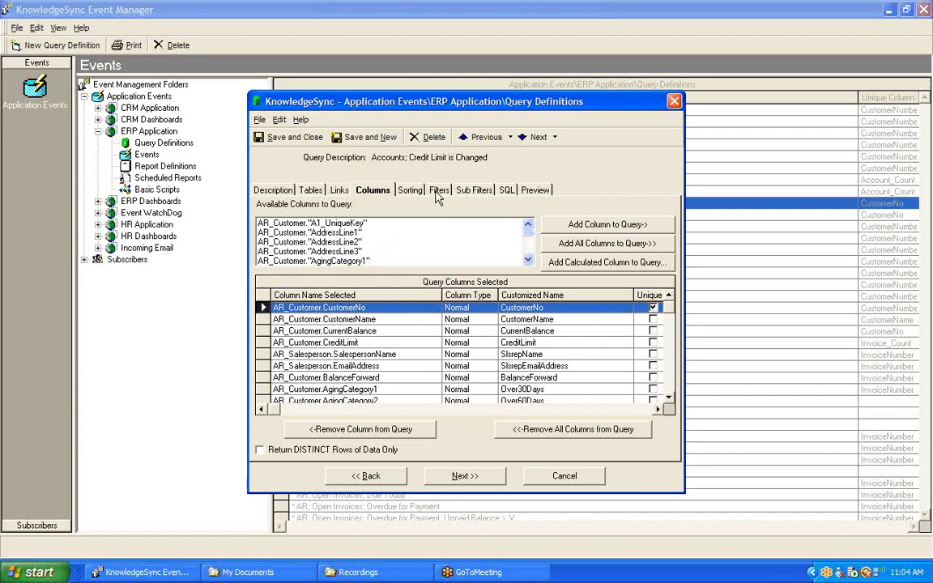
# View the query's filter settings, currently with no columns selected for filtering.
pyautogui.click(435, 189)
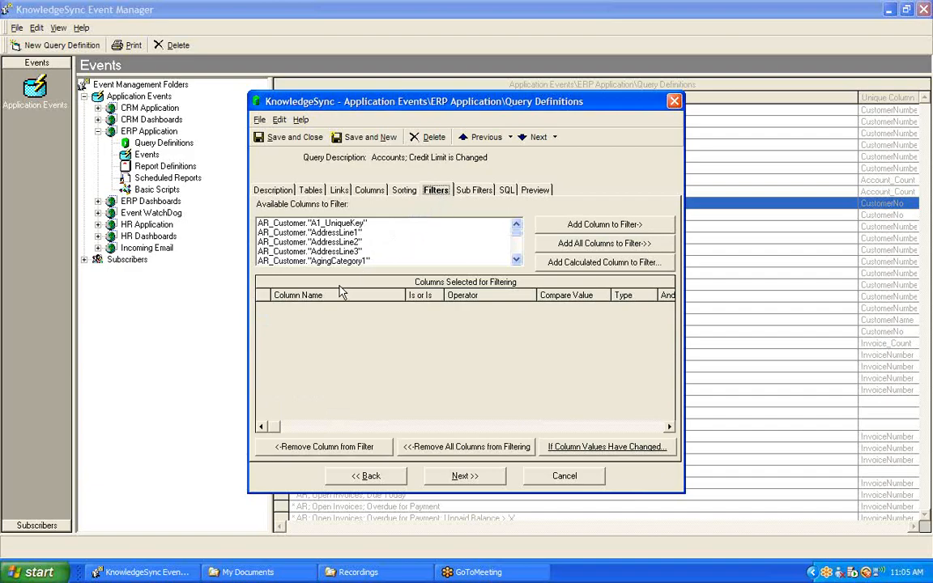
pyautogui.moveTo(405, 249)
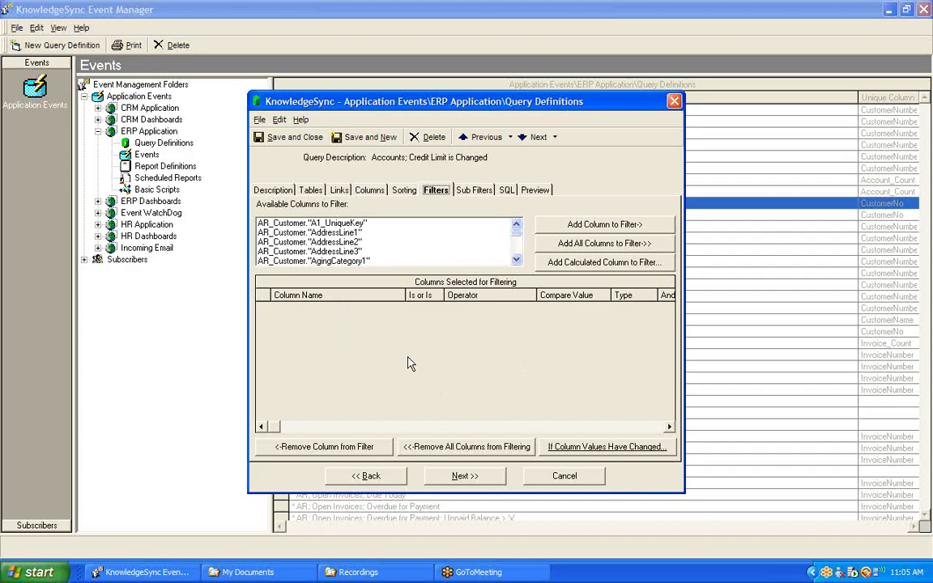
pyautogui.moveTo(541, 366)
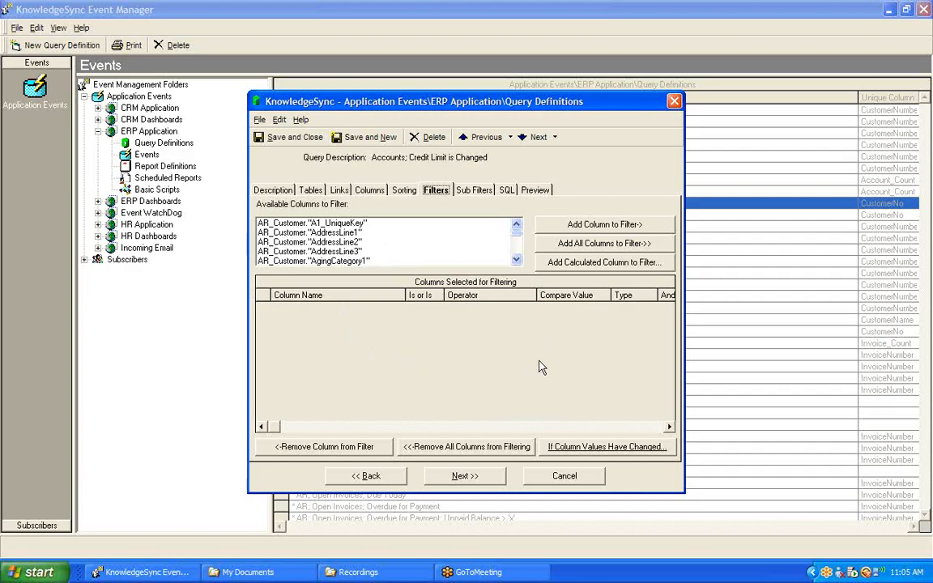
pyautogui.moveTo(548, 366)
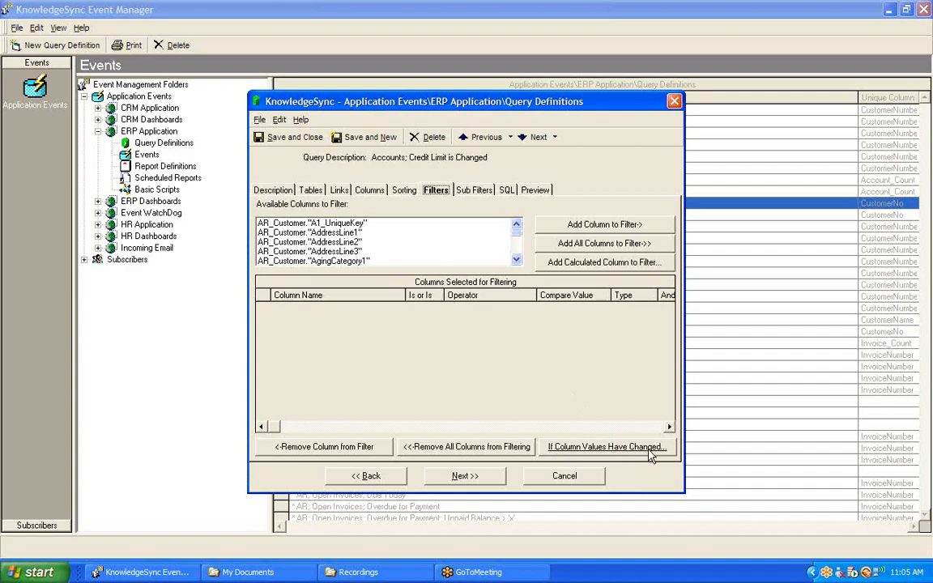
pyautogui.moveTo(609, 386)
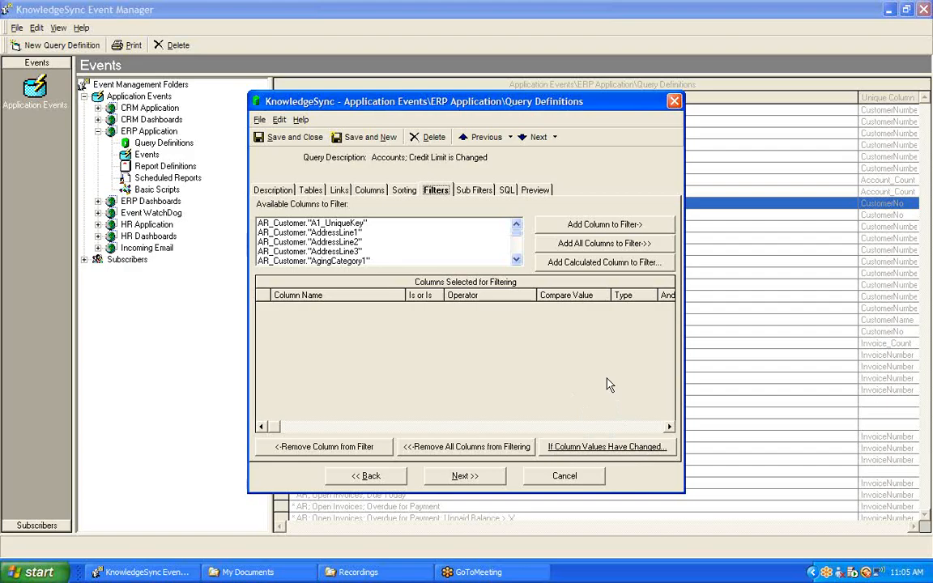
pyautogui.moveTo(591, 460)
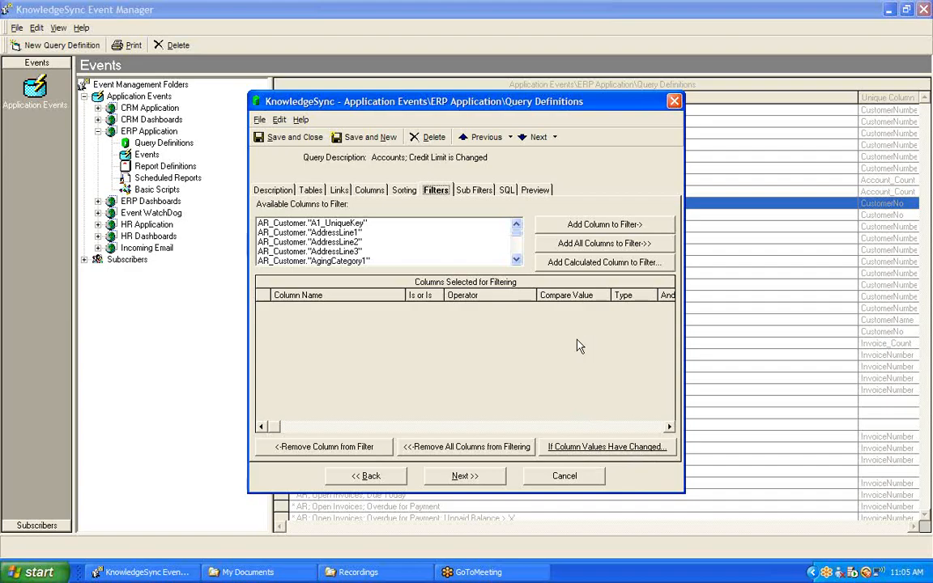
# Try adding CustomerName to the value-change check, remove it, and confirm only CreditLimit is watched.
pyautogui.click(606, 447)
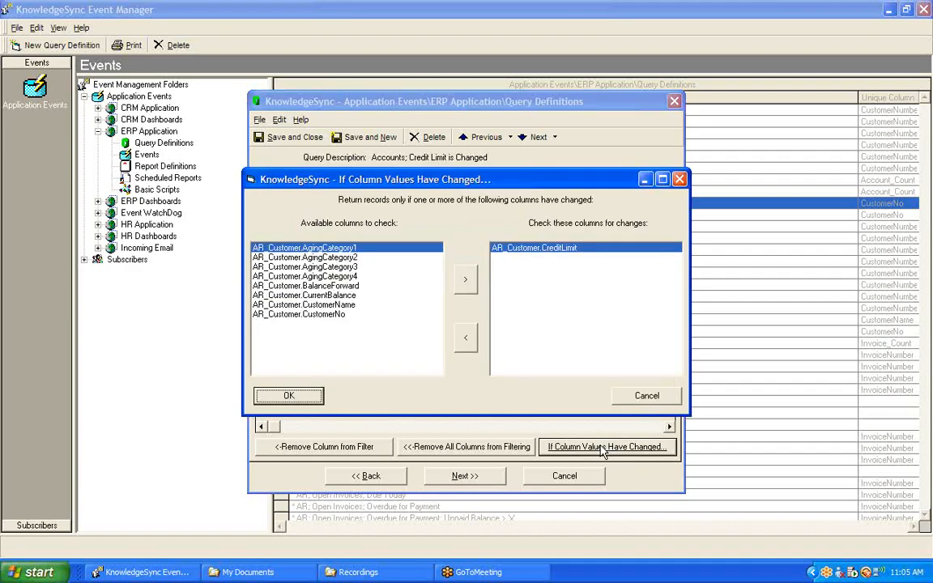
pyautogui.moveTo(444, 219)
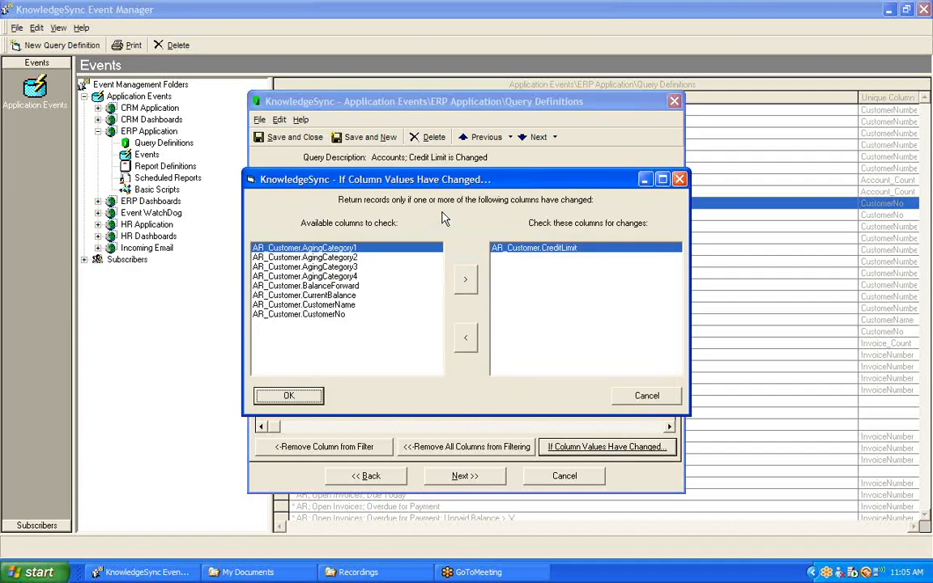
pyautogui.moveTo(375, 274)
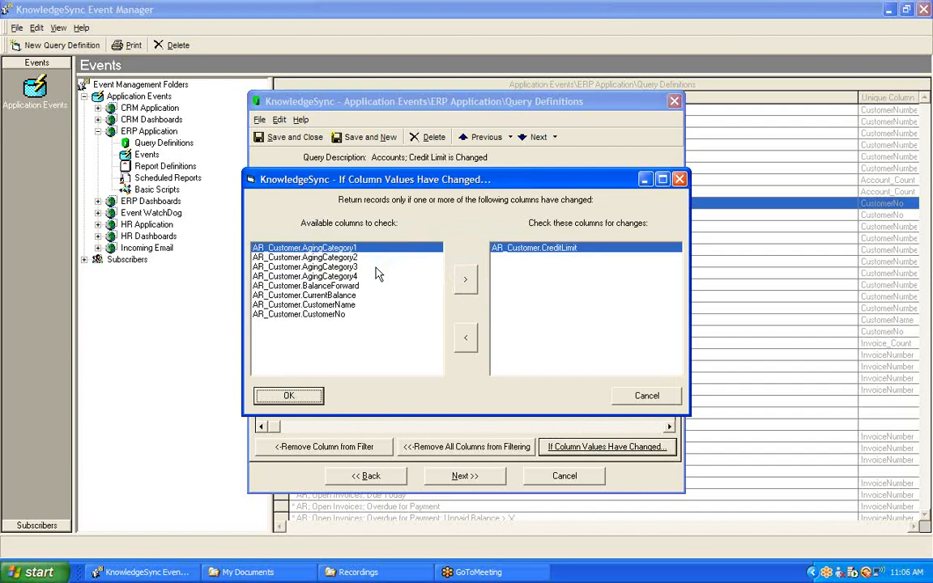
pyautogui.moveTo(329, 255)
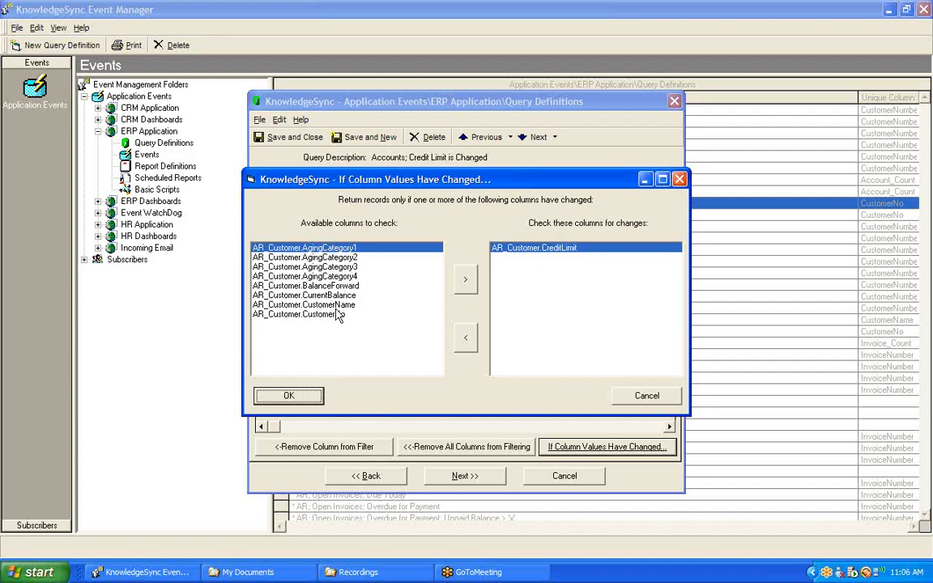
pyautogui.moveTo(417, 283)
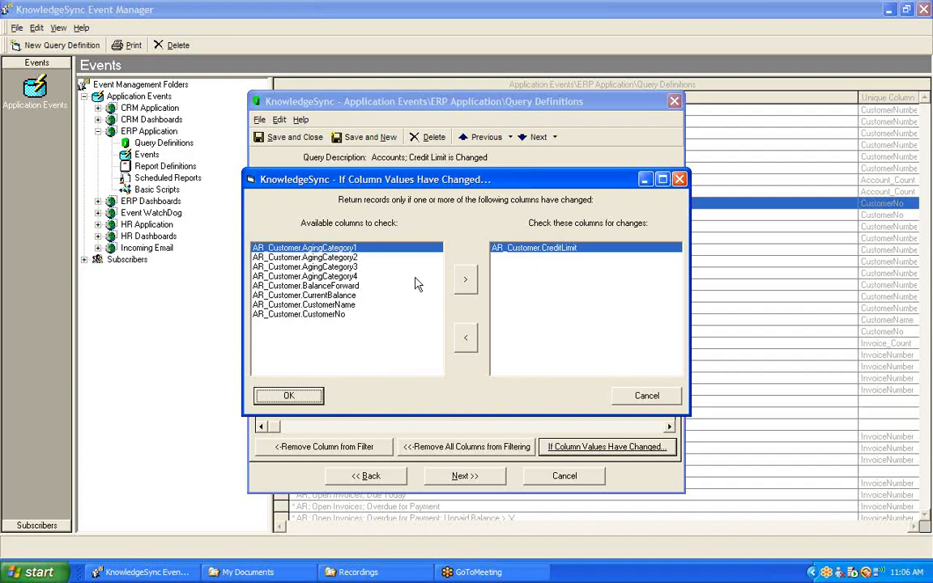
pyautogui.moveTo(586, 272)
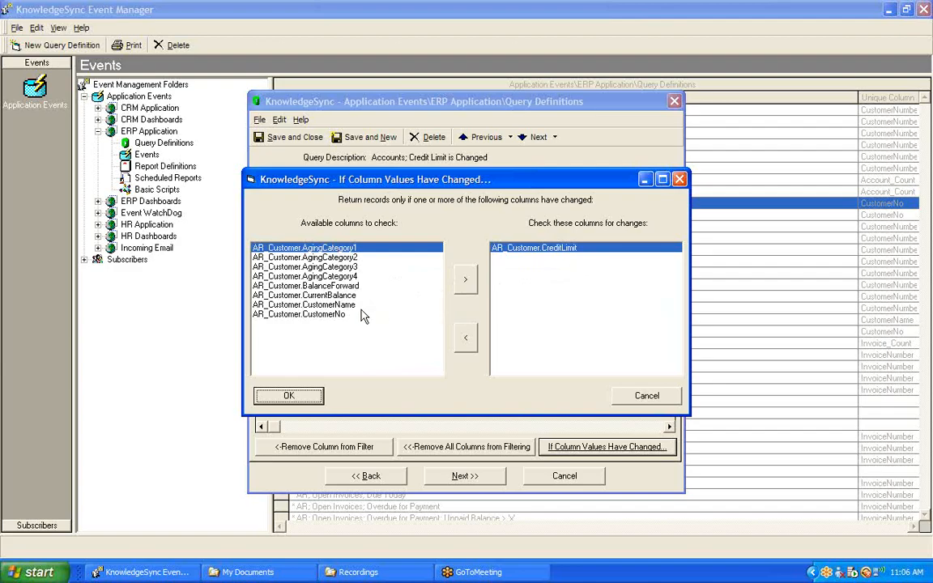
pyautogui.click(304, 305)
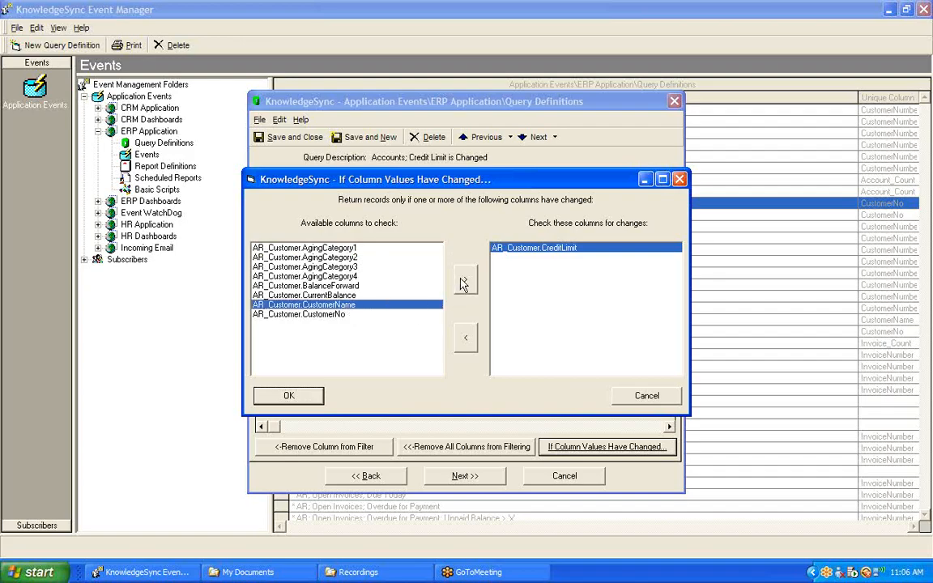
pyautogui.click(466, 278)
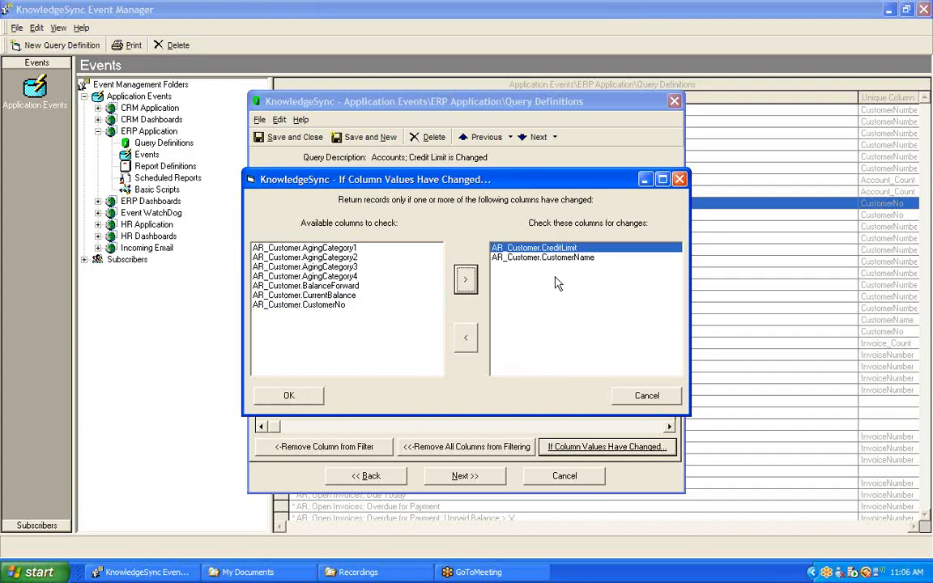
pyautogui.moveTo(580, 282)
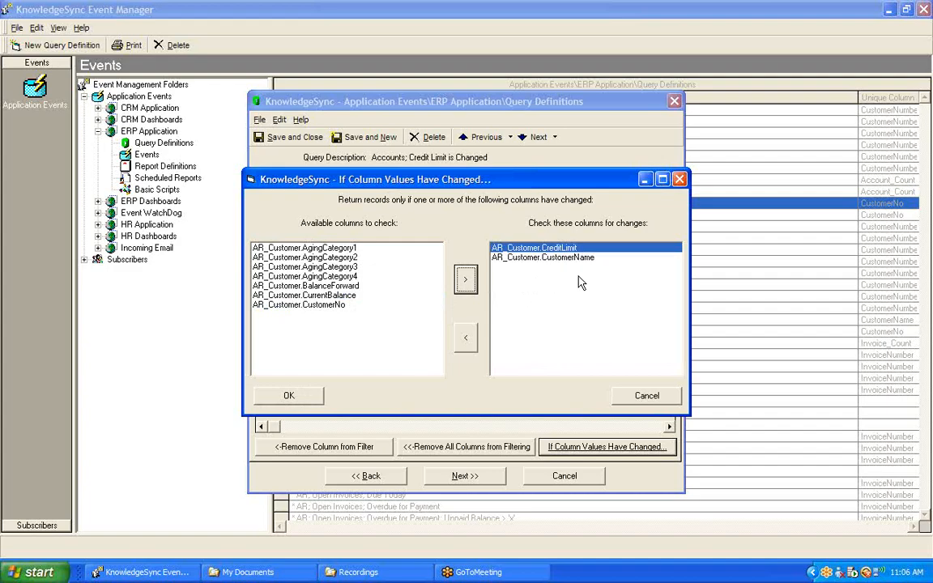
pyautogui.moveTo(566, 265)
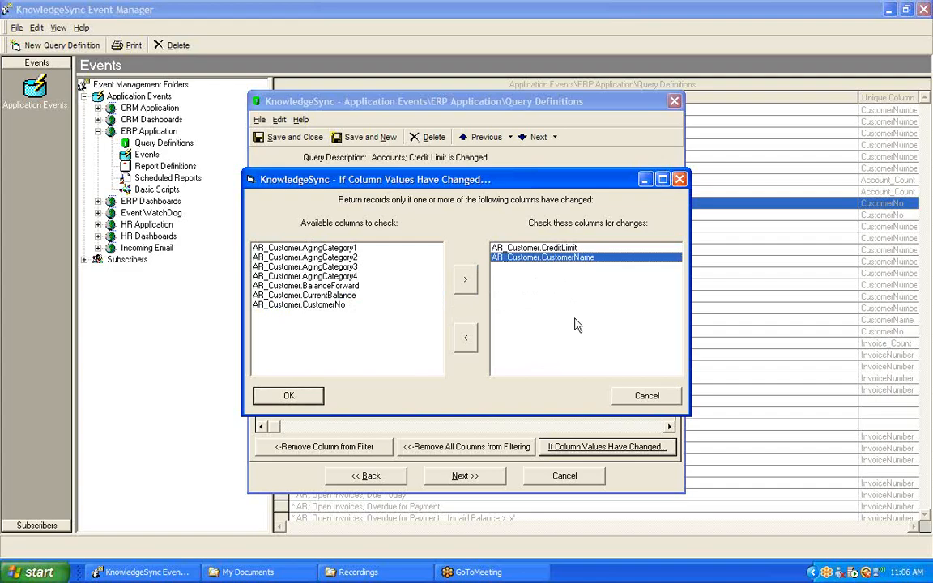
pyautogui.click(465, 336)
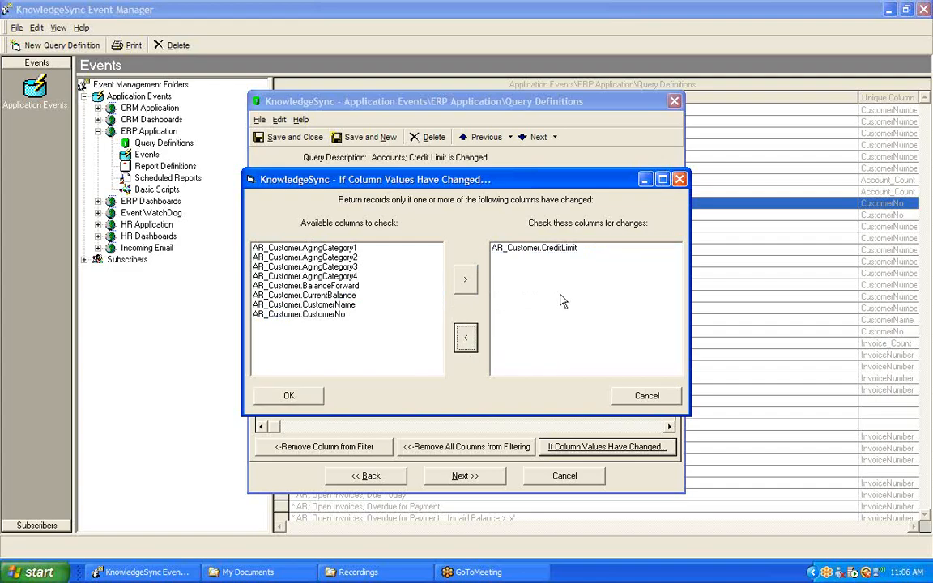
pyautogui.click(534, 246)
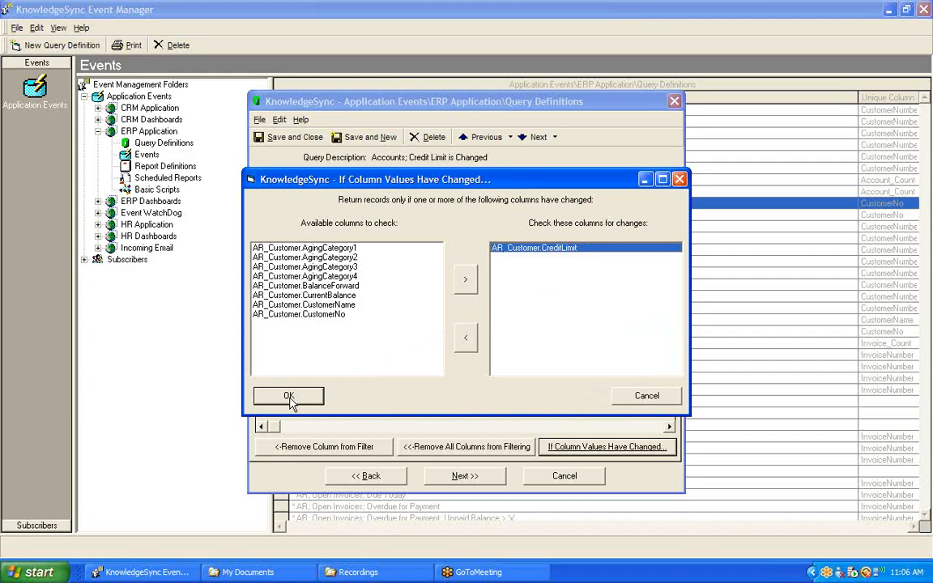
pyautogui.click(288, 395)
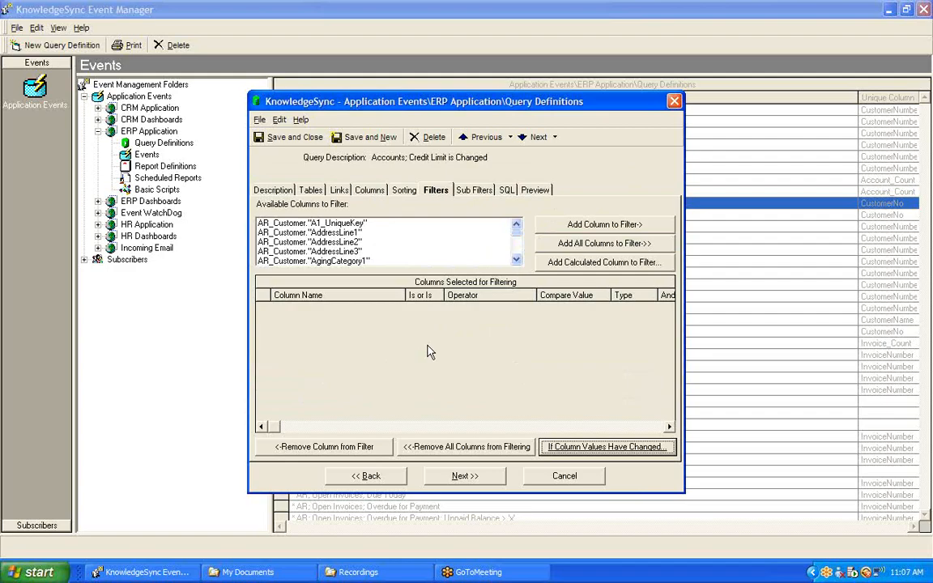
pyautogui.moveTo(428, 184)
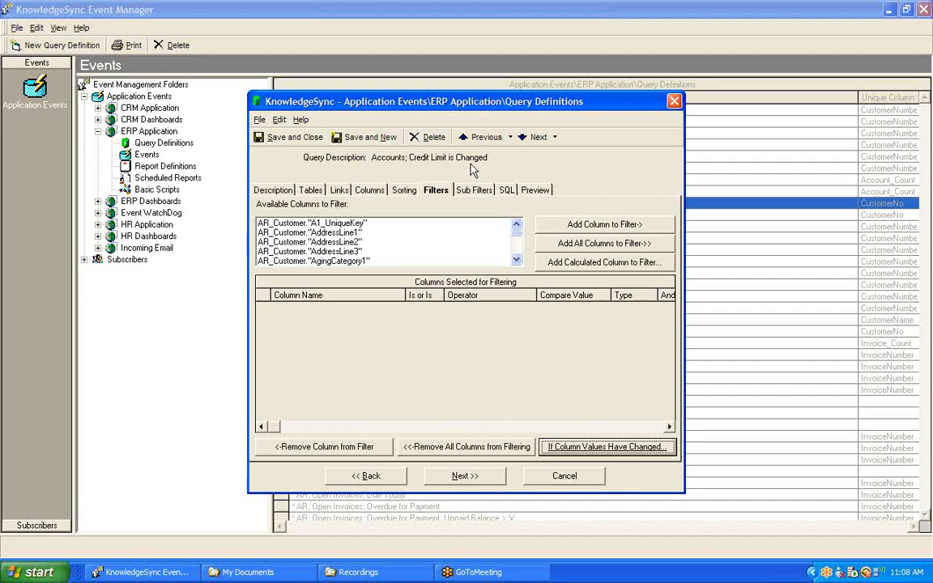
pyautogui.moveTo(510, 181)
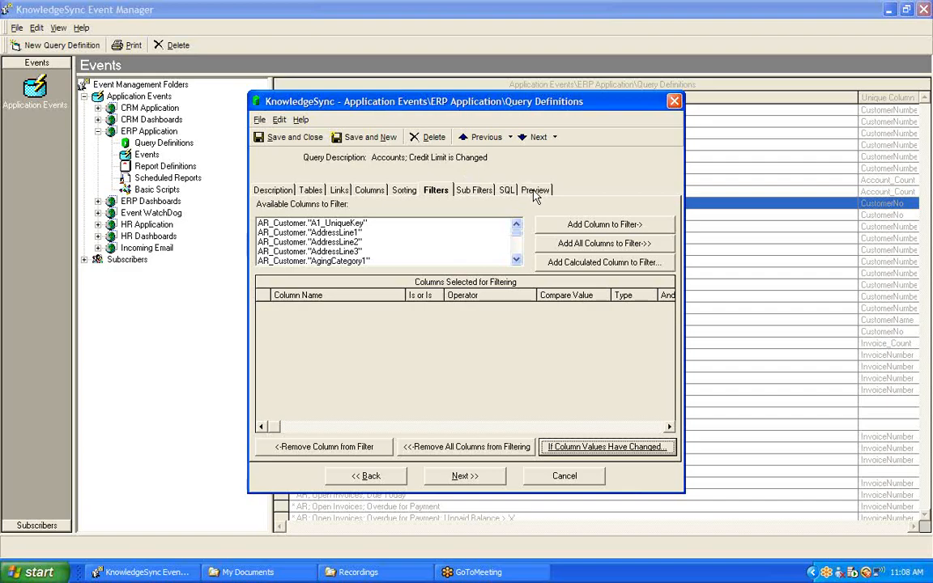
pyautogui.click(533, 190)
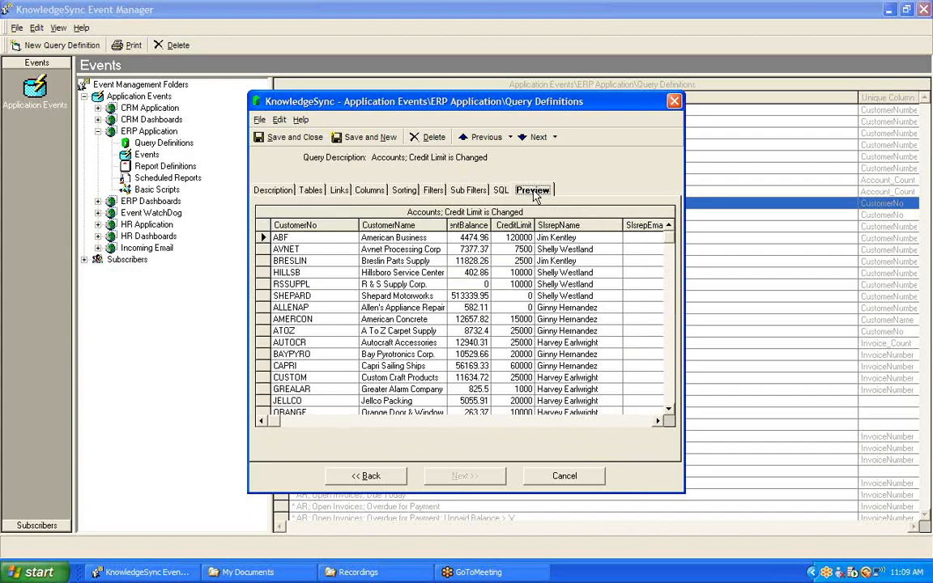
pyautogui.moveTo(443, 195)
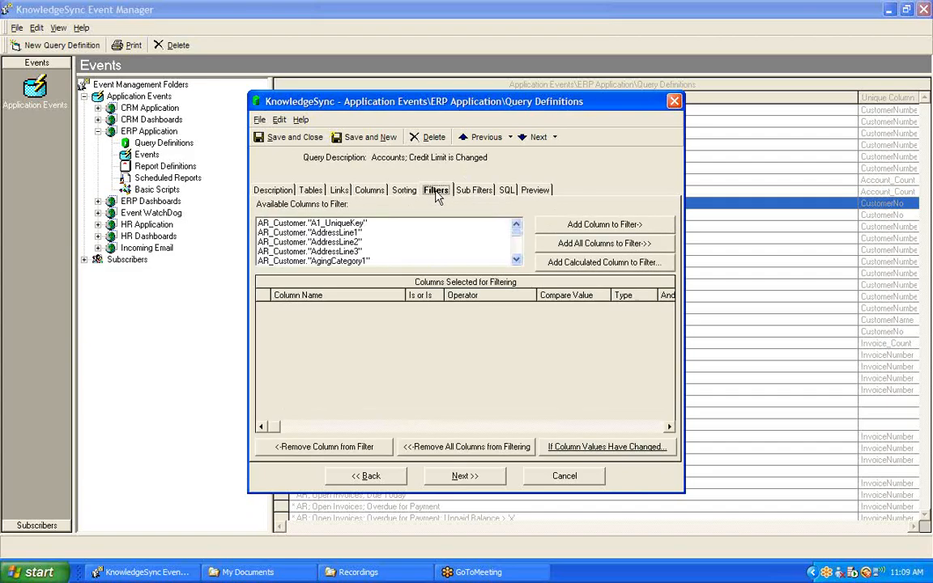
pyautogui.moveTo(486, 240)
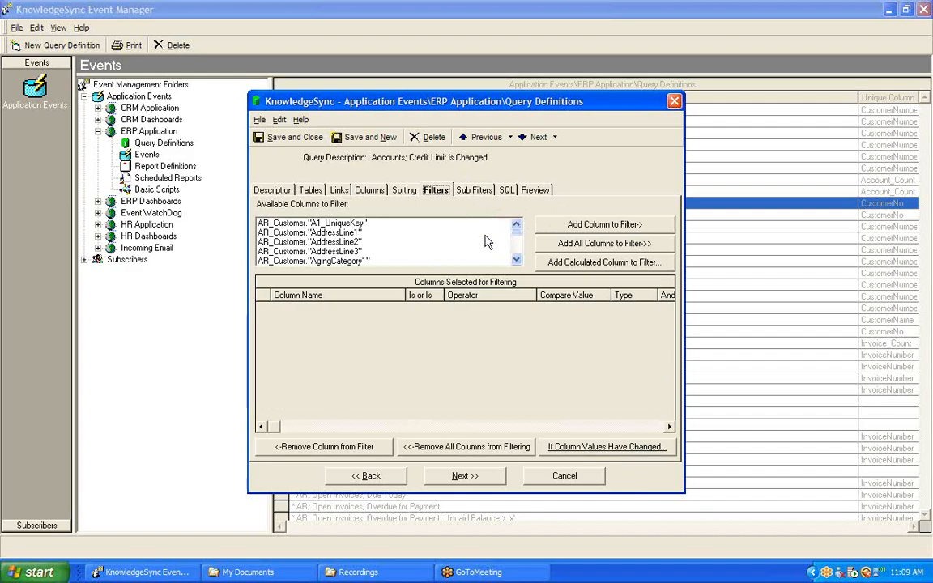
# Add a CreditLimit filter with operator greater than and compare value 50000.
pyautogui.click(515, 259)
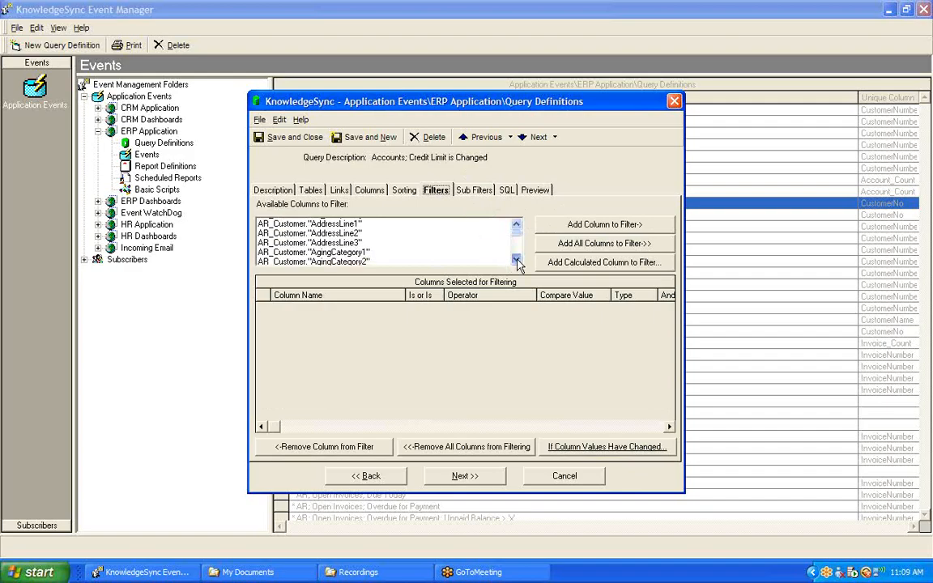
pyautogui.click(516, 262)
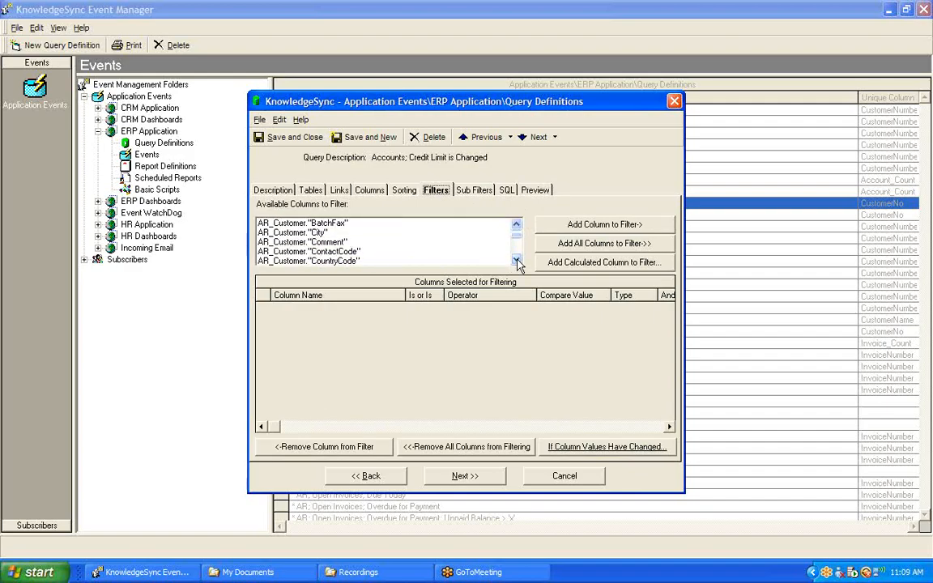
pyautogui.click(517, 261)
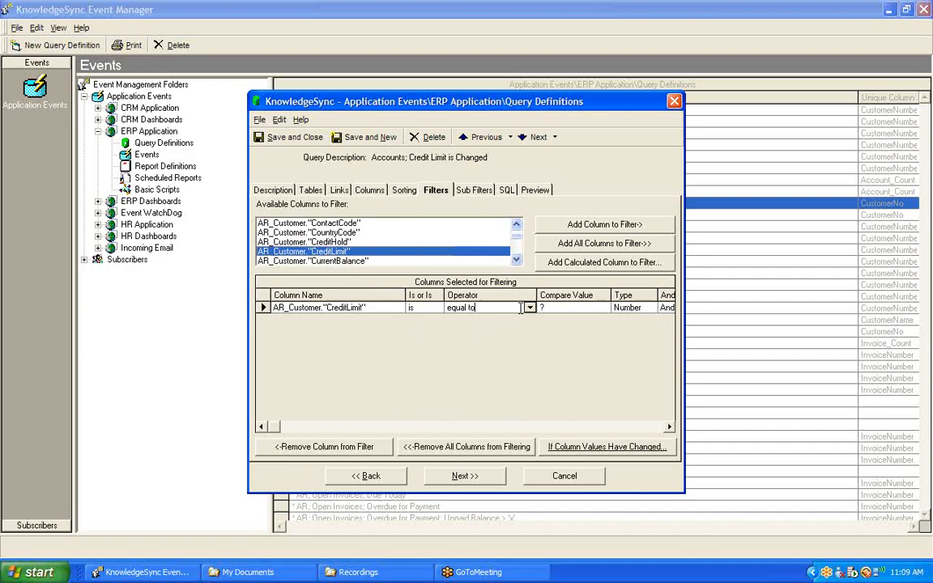
pyautogui.click(530, 308)
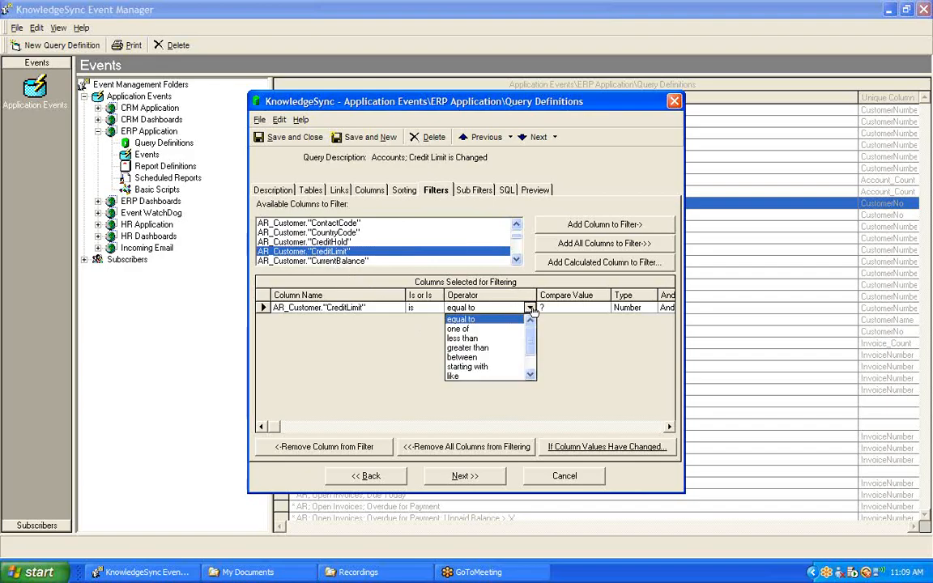
pyautogui.click(466, 346)
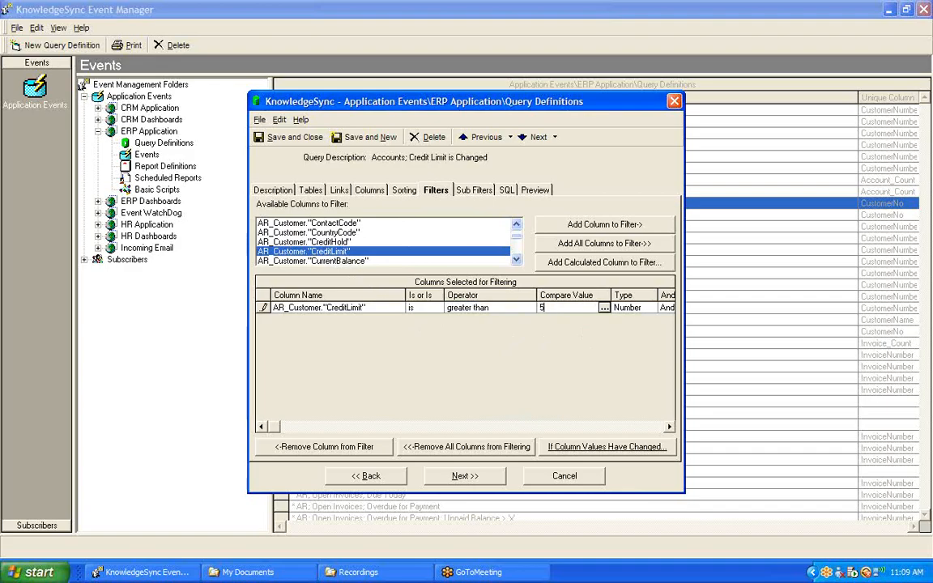
pyautogui.write('50000')
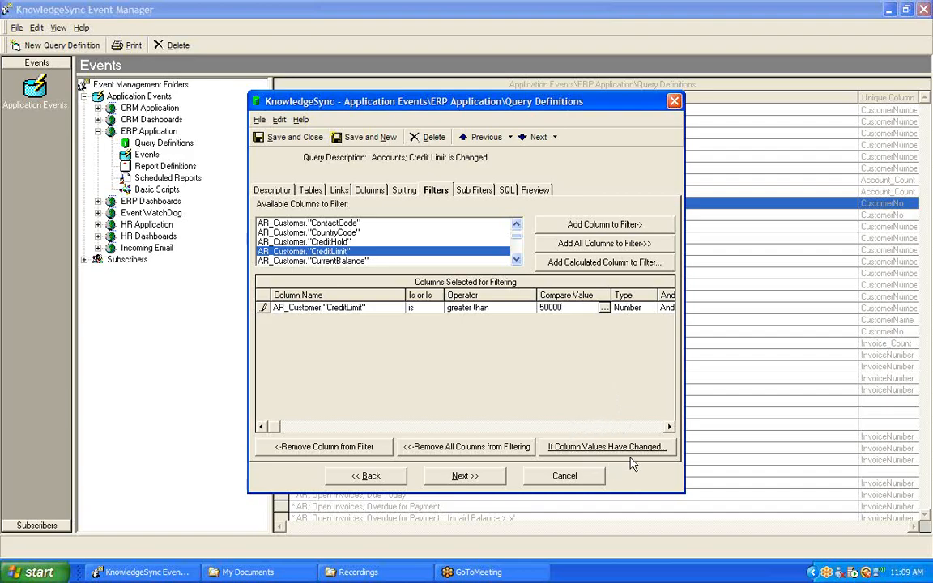
pyautogui.moveTo(620, 414)
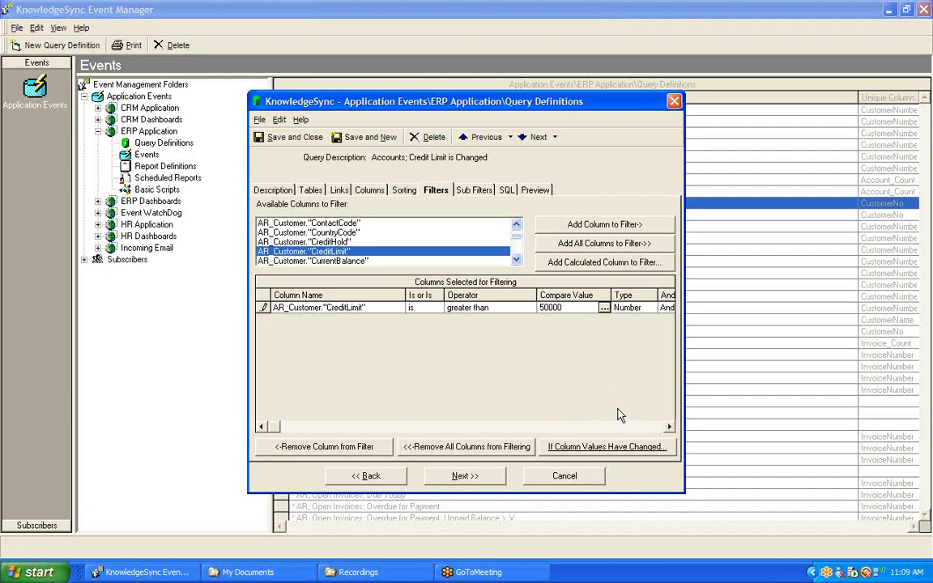
pyautogui.moveTo(292, 327)
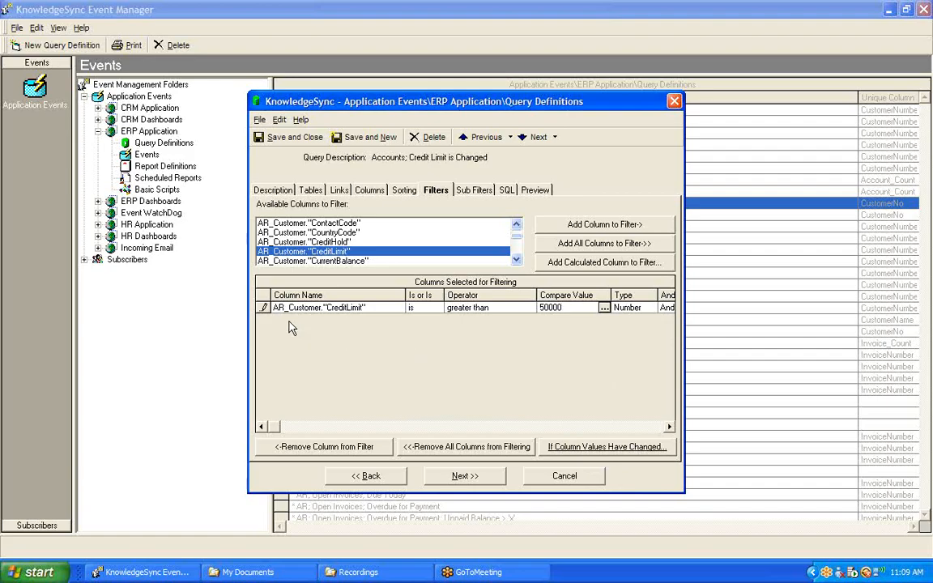
# Commit the 50000 compare value, then save and close the query.
pyautogui.click(340, 308)
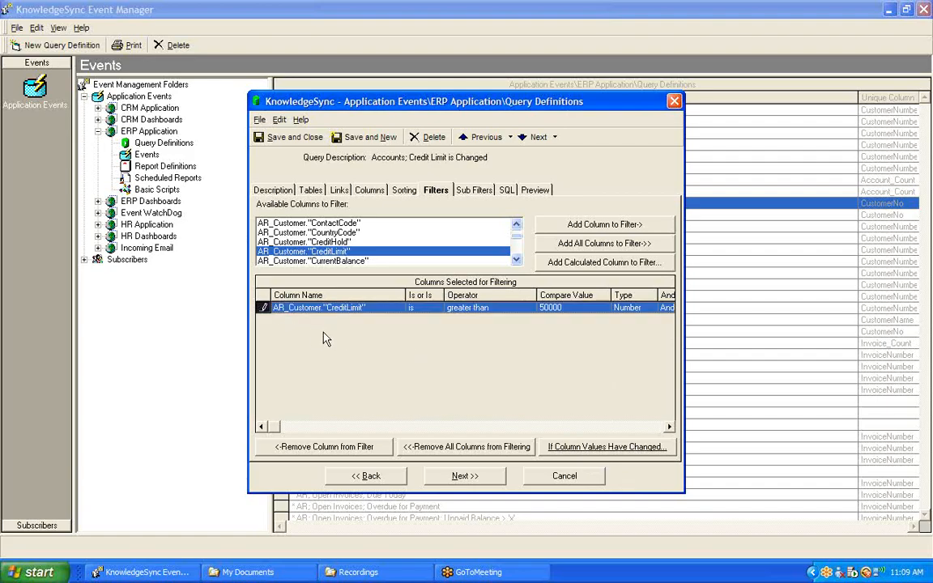
pyautogui.moveTo(385, 324)
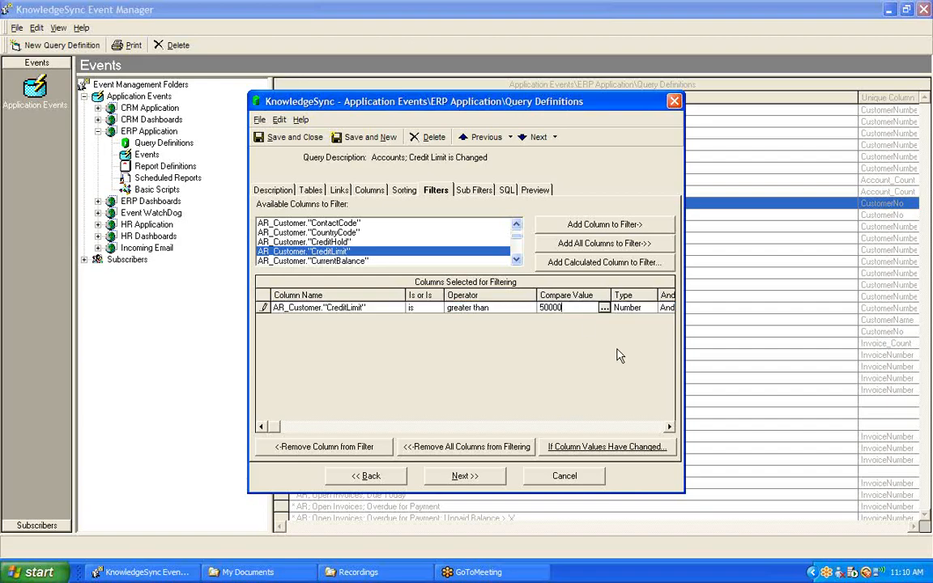
pyautogui.moveTo(640, 371)
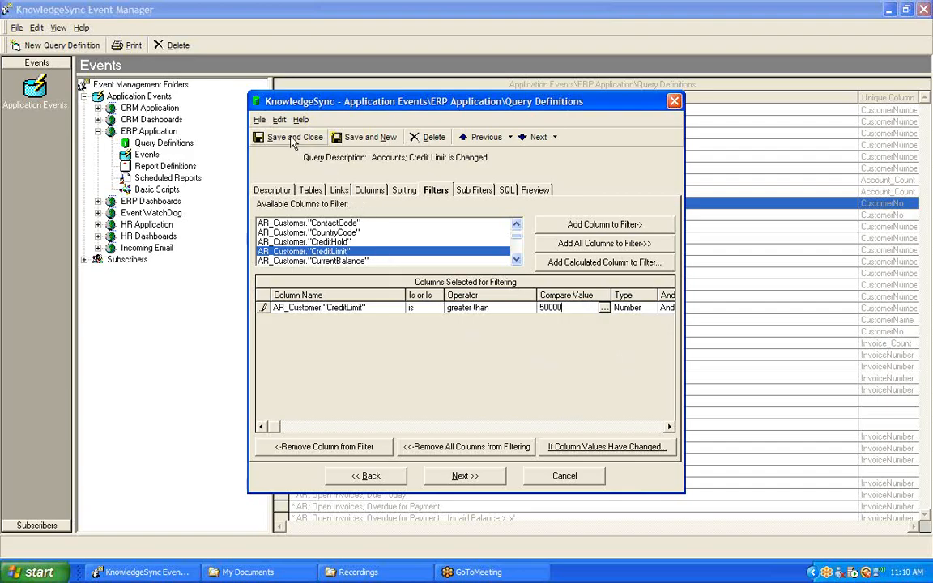
pyautogui.click(288, 136)
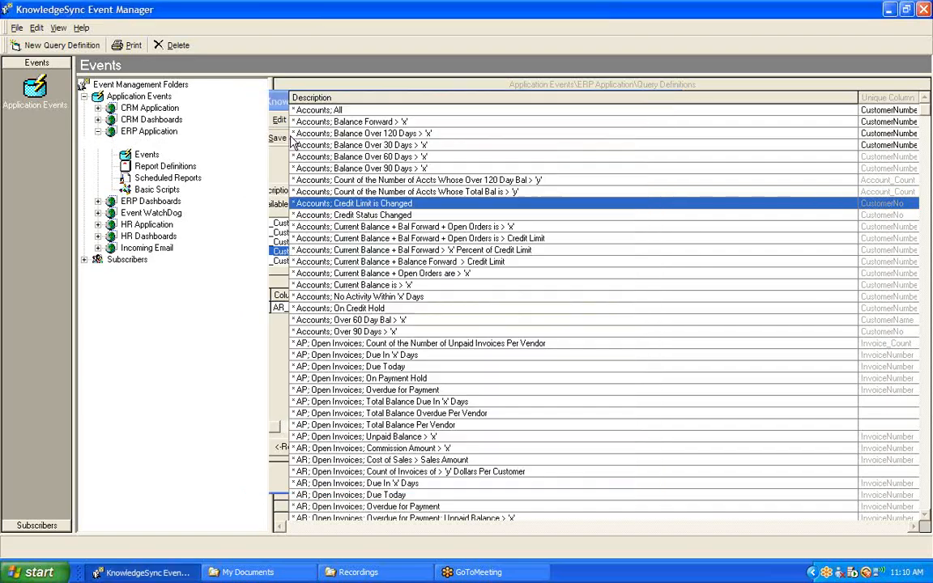